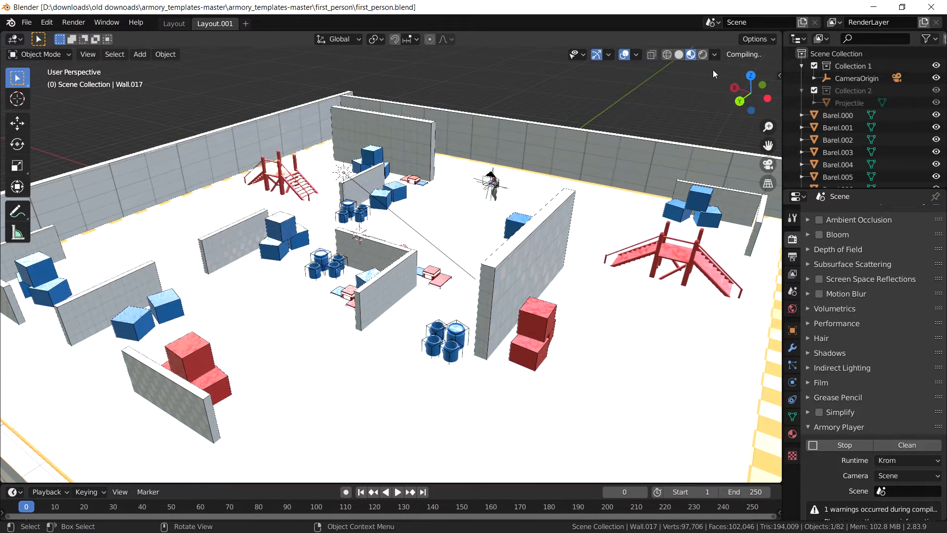
Stop the running Armory in-viewport game preview
left_click(723, 54)
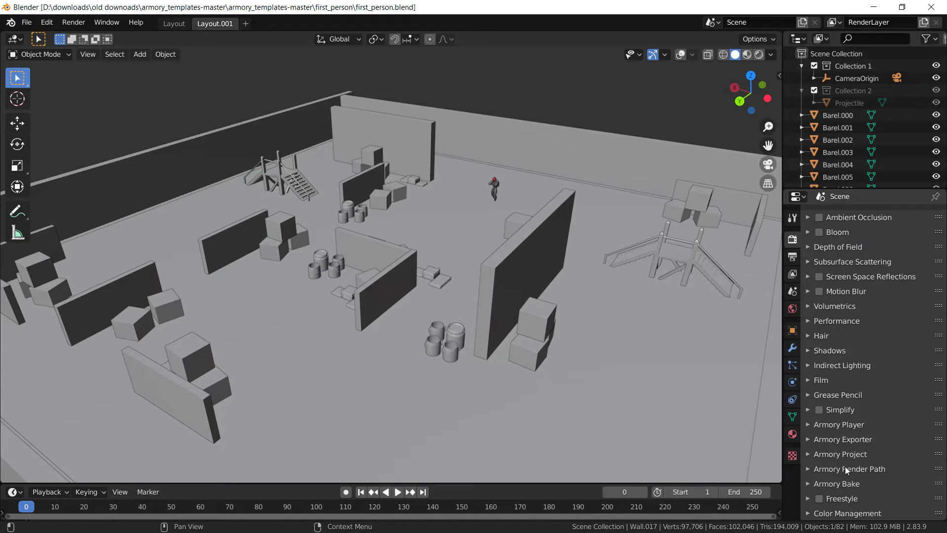
mouse_move(862, 470)
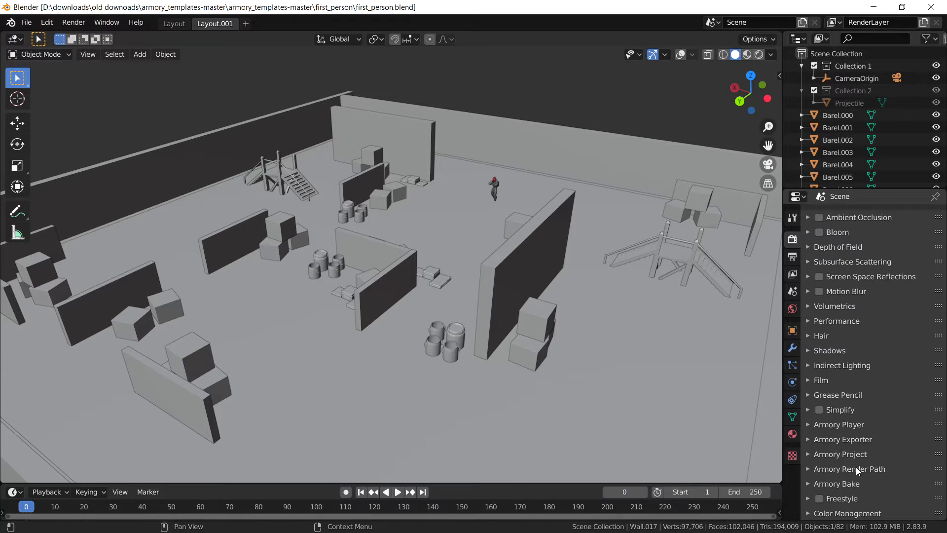
left_click(849, 469)
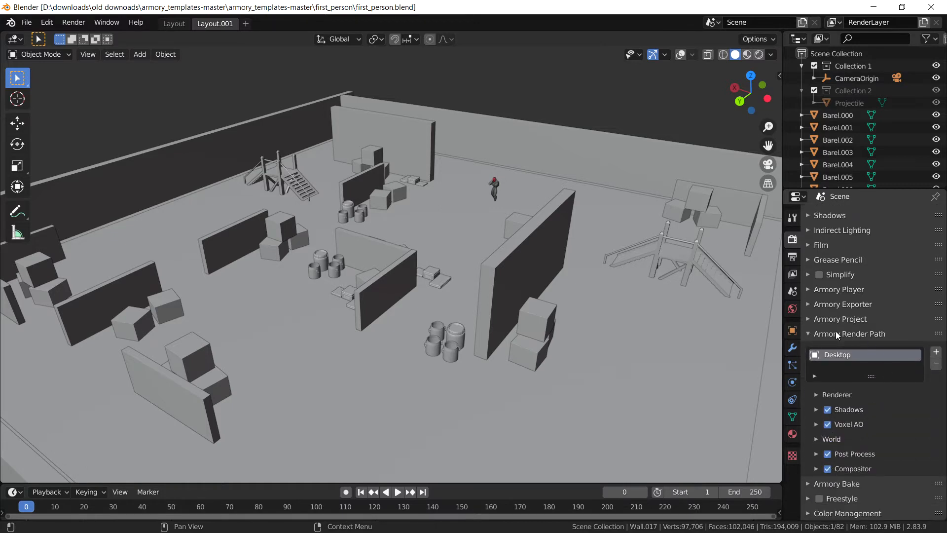
mouse_move(845, 423)
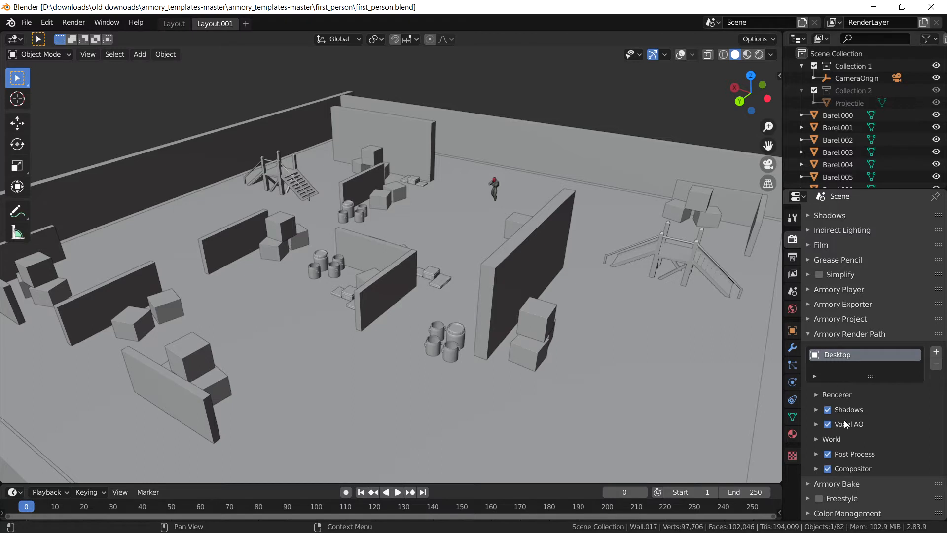
mouse_move(927, 357)
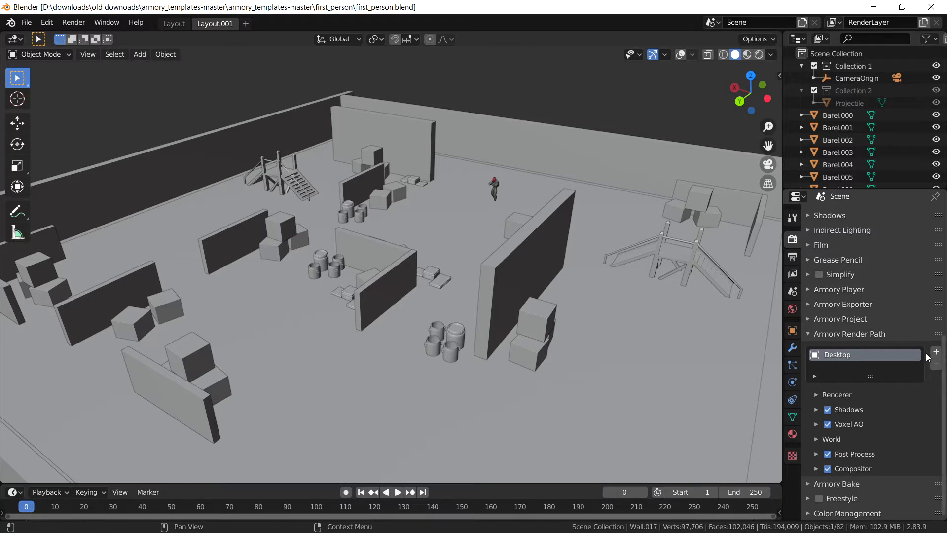
left_click(936, 351)
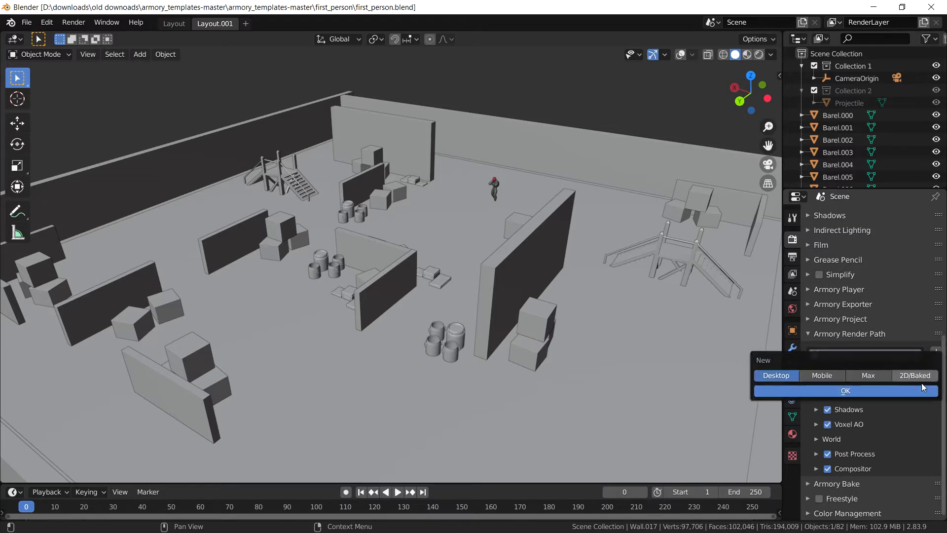
left_click(845, 390)
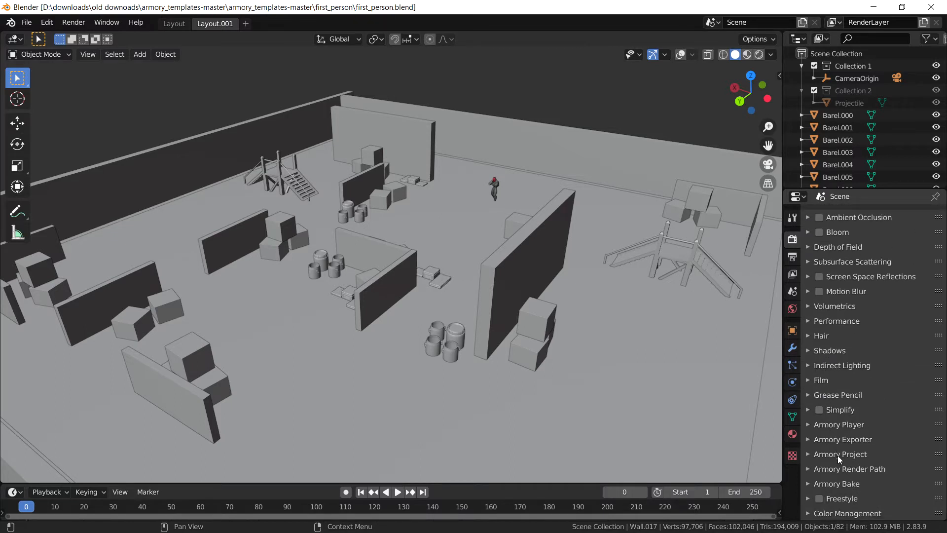
Add a new Armory export preset targeting Windows (Krom)
left_click(839, 454)
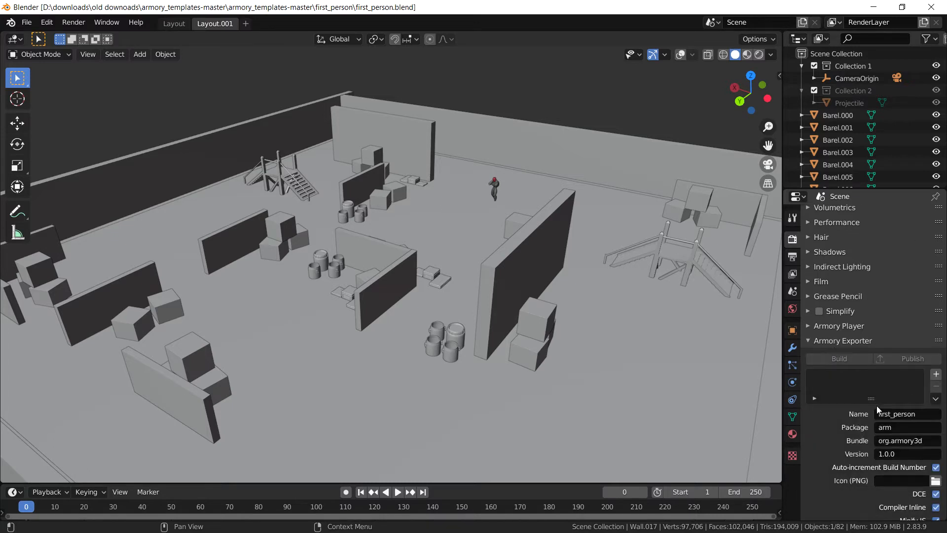
left_click(936, 317)
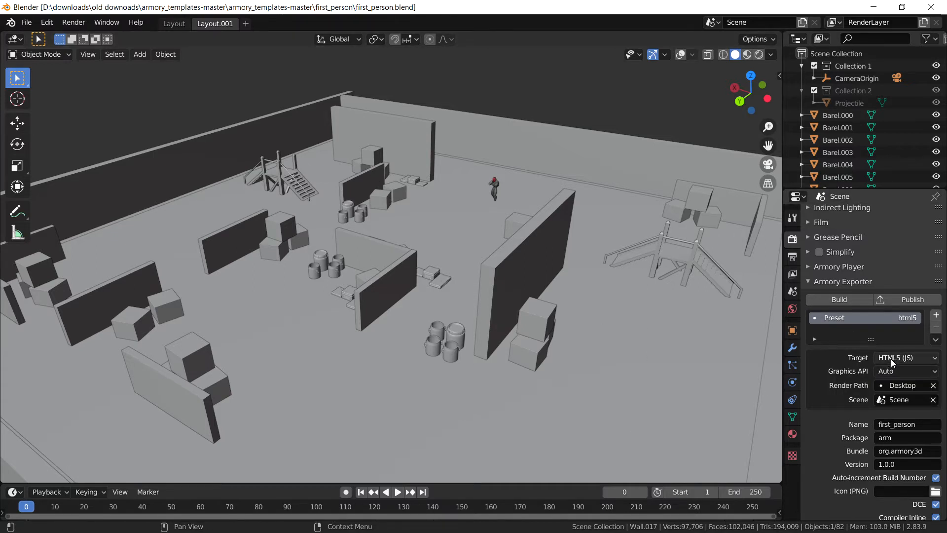
left_click(904, 357)
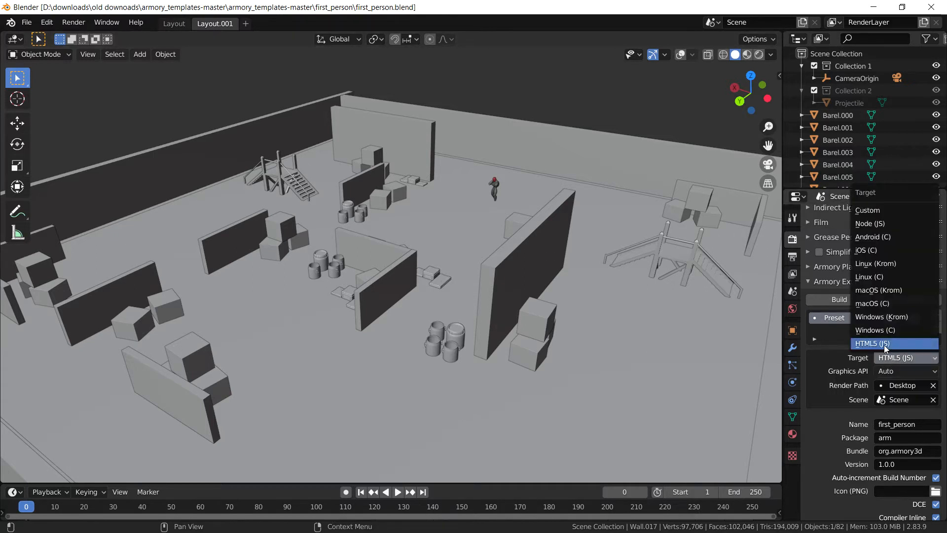
mouse_move(872, 237)
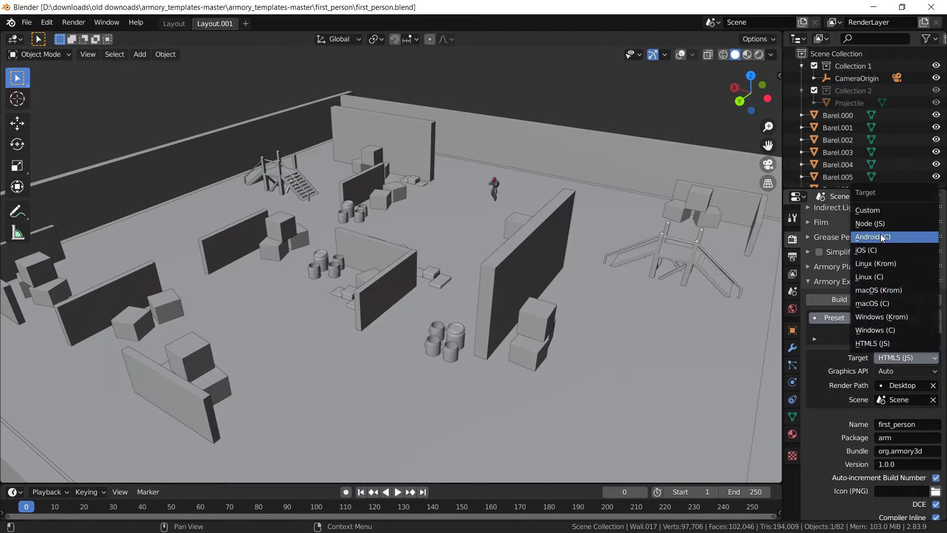
mouse_move(894, 317)
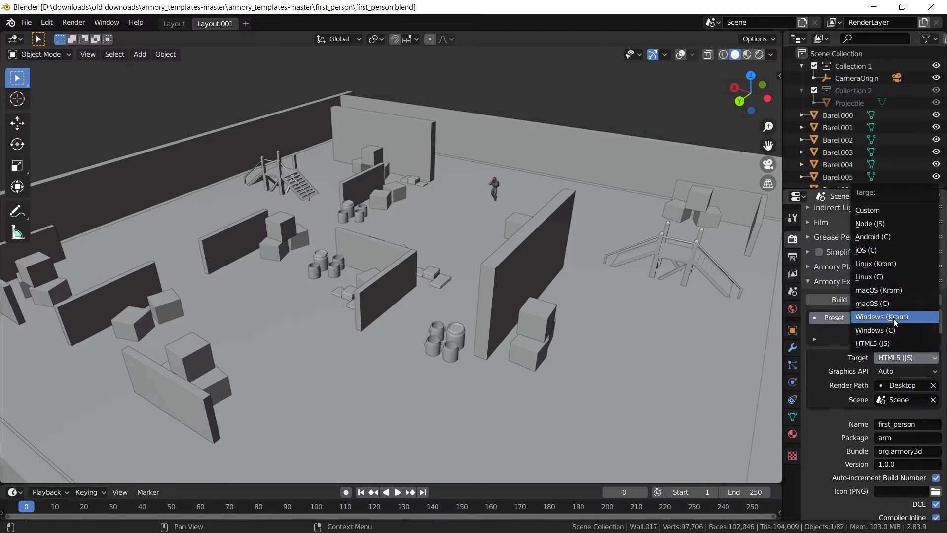
mouse_move(894, 330)
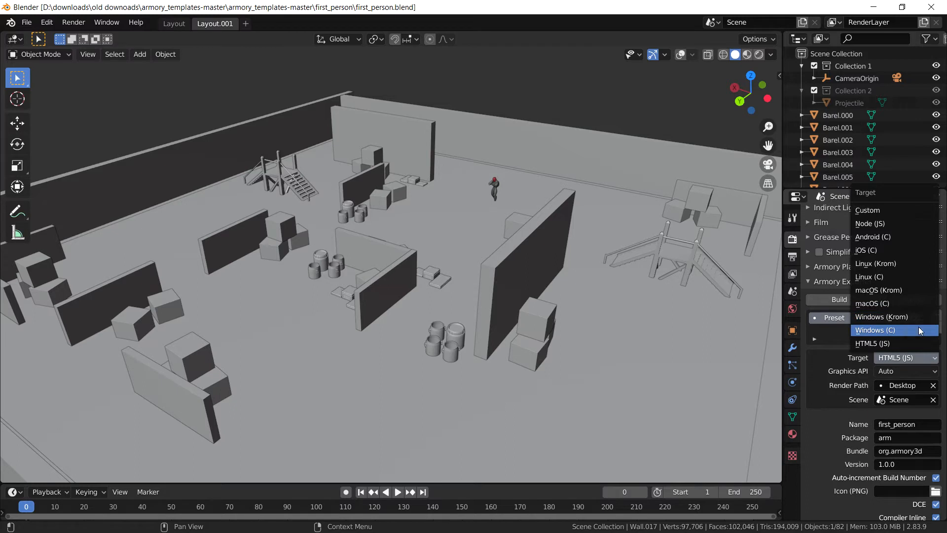
mouse_move(881, 317)
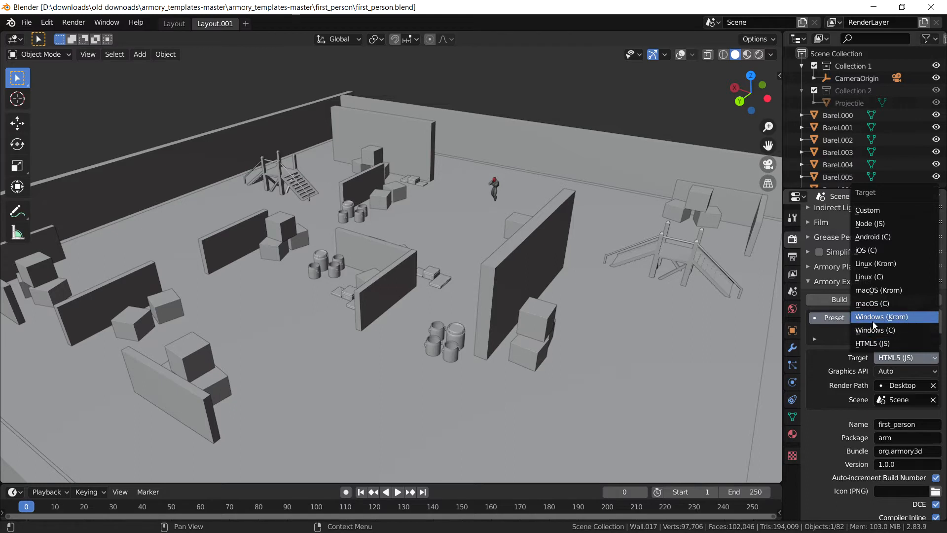
mouse_move(894, 322)
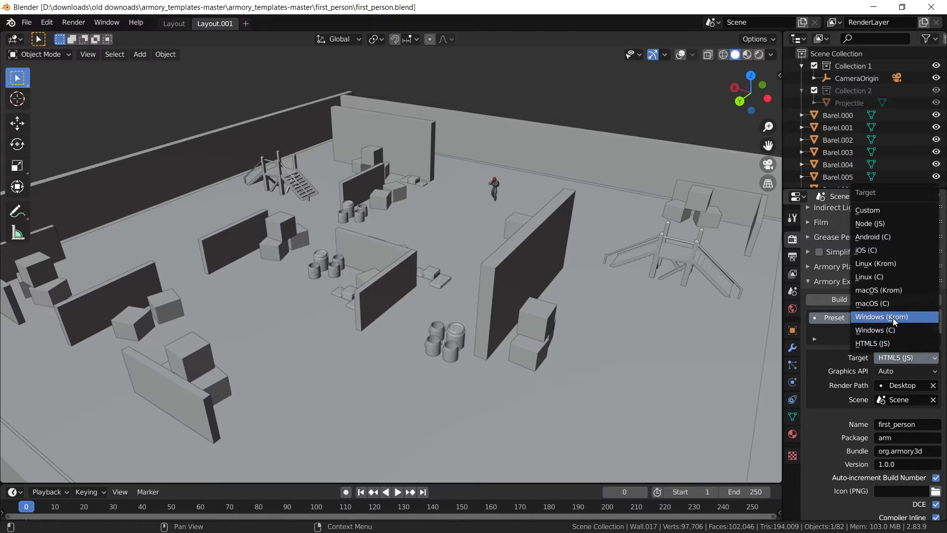
left_click(881, 316)
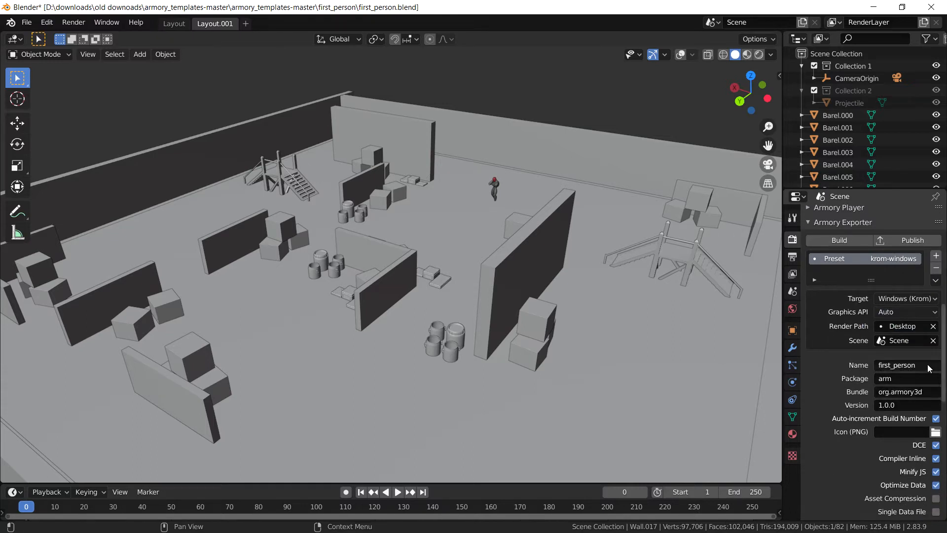
Replace the bundle identifier org.armory3d with org.testfile
left_click(900, 365)
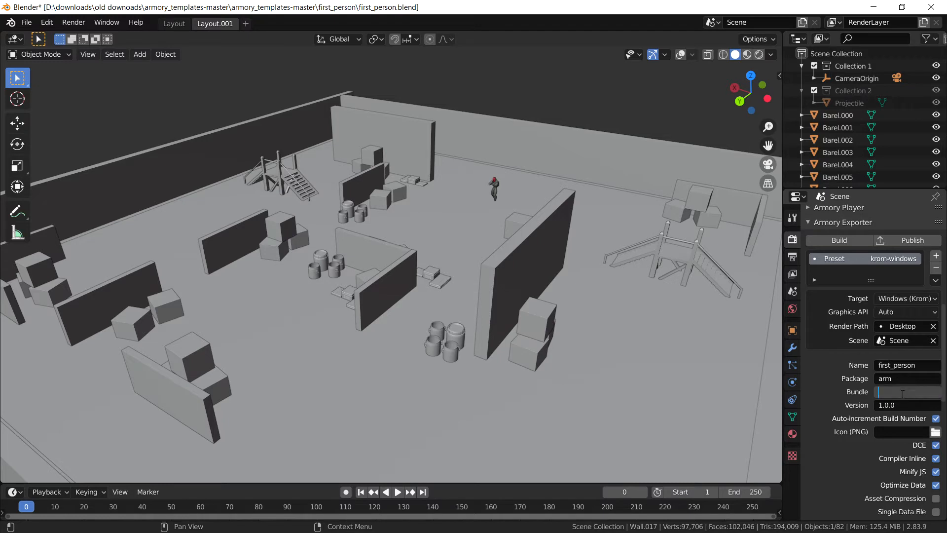
type("org.test")
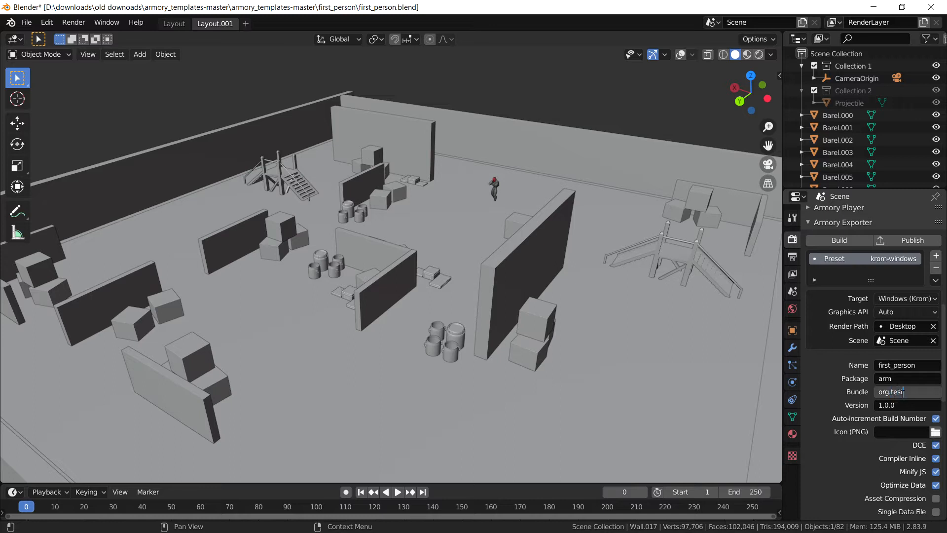
type("file")
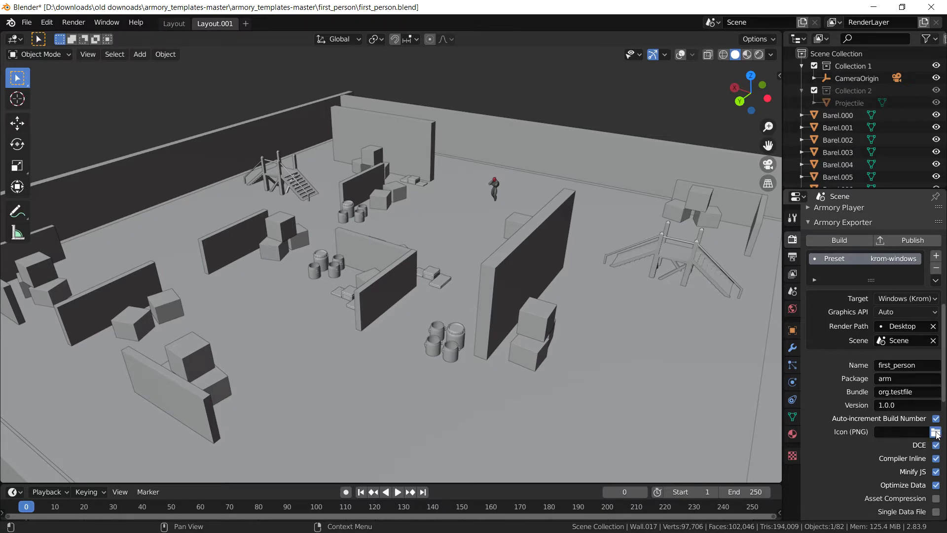
Set the icon PNG to Armory new logo.png from the Pictures folder
left_click(937, 431)
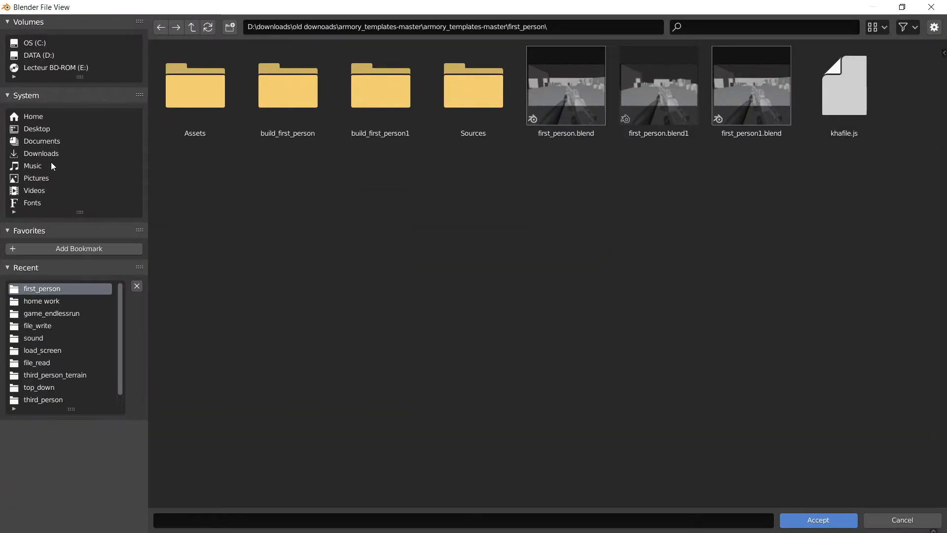
left_click(36, 178)
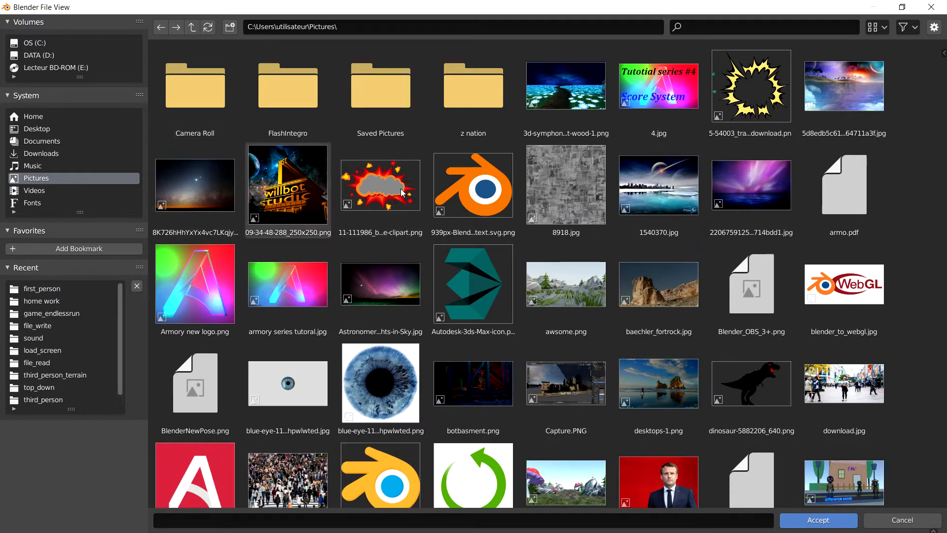
left_click(194, 284)
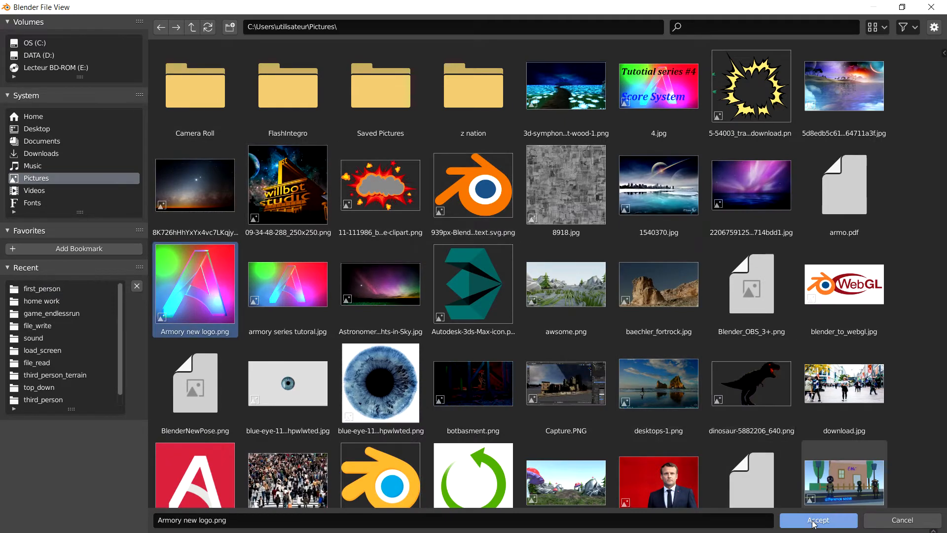
left_click(817, 519)
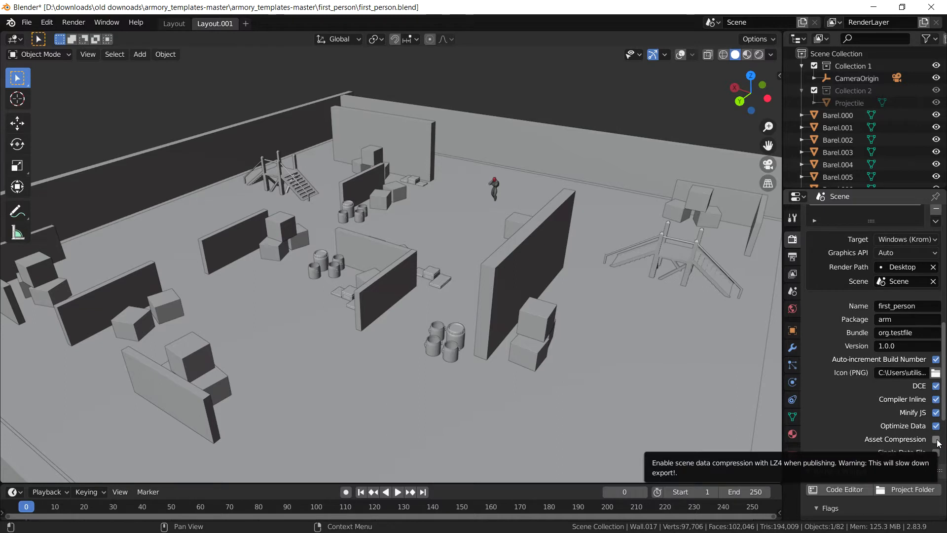
scroll("down", 3)
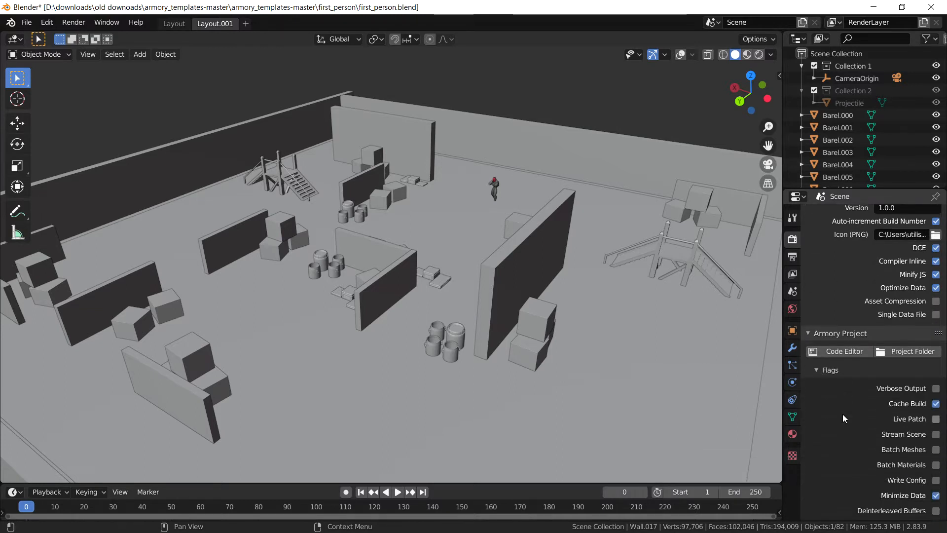
scroll("down", 3)
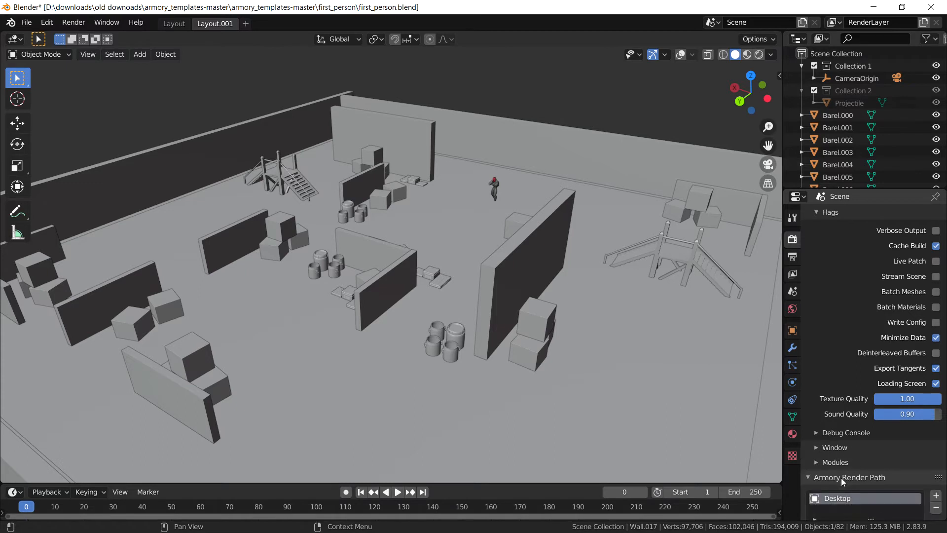
scroll("down", 3)
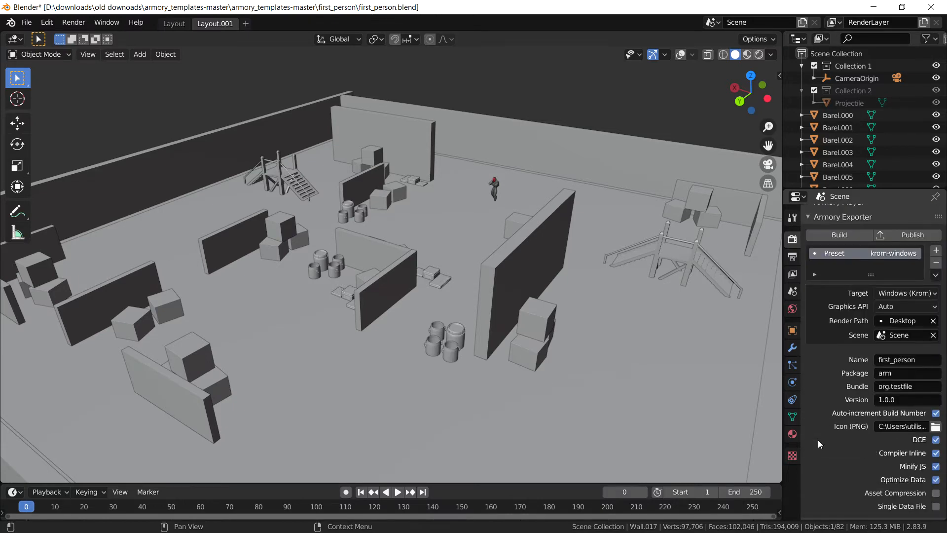
scroll("down", 3)
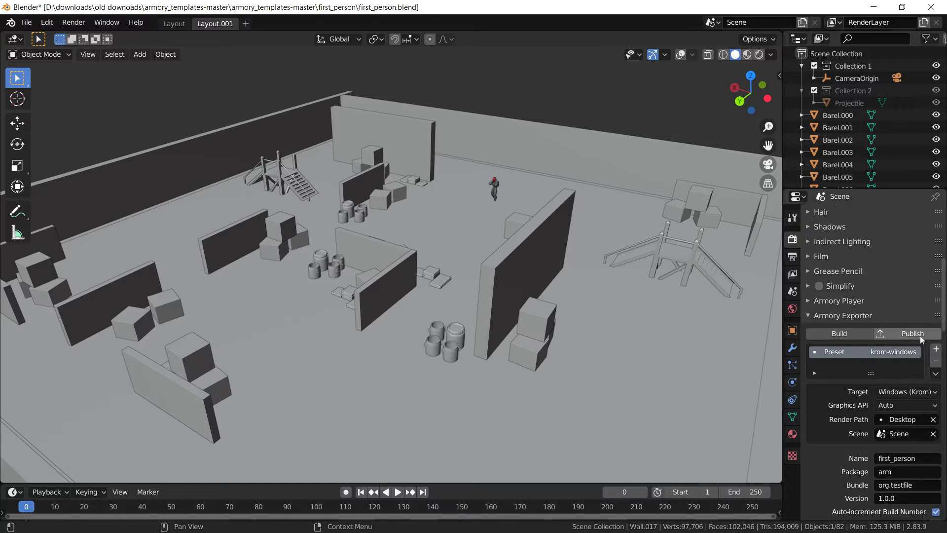
mouse_move(912, 333)
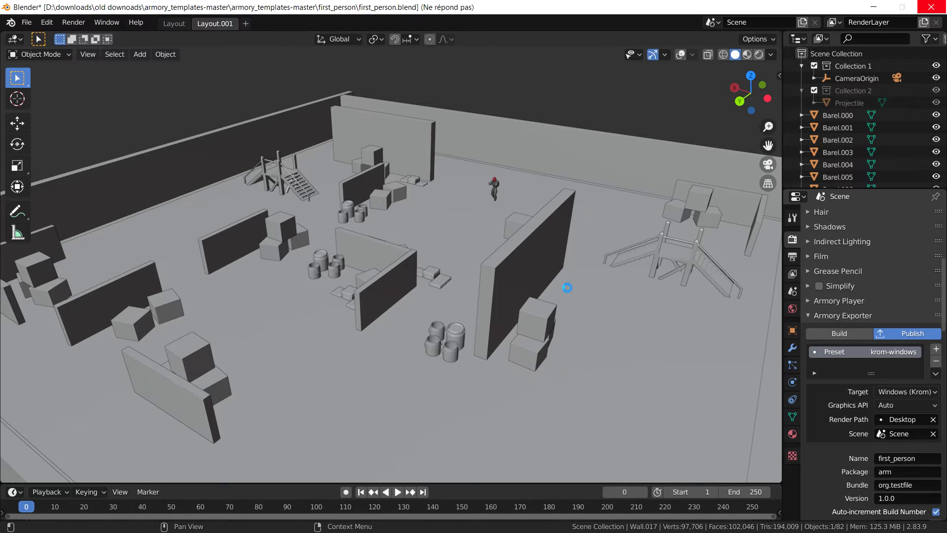
mouse_move(616, 291)
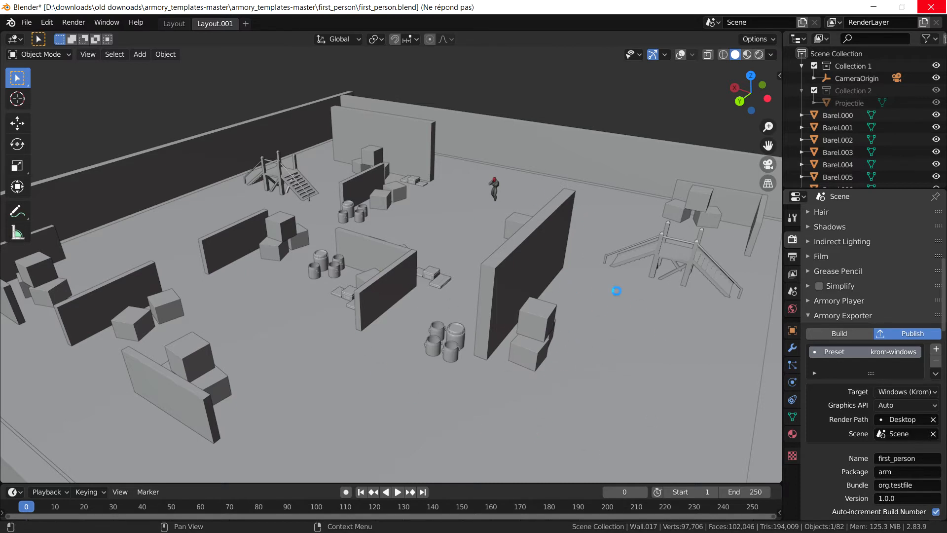
Publish the krom-windows build of first_person
left_click(912, 333)
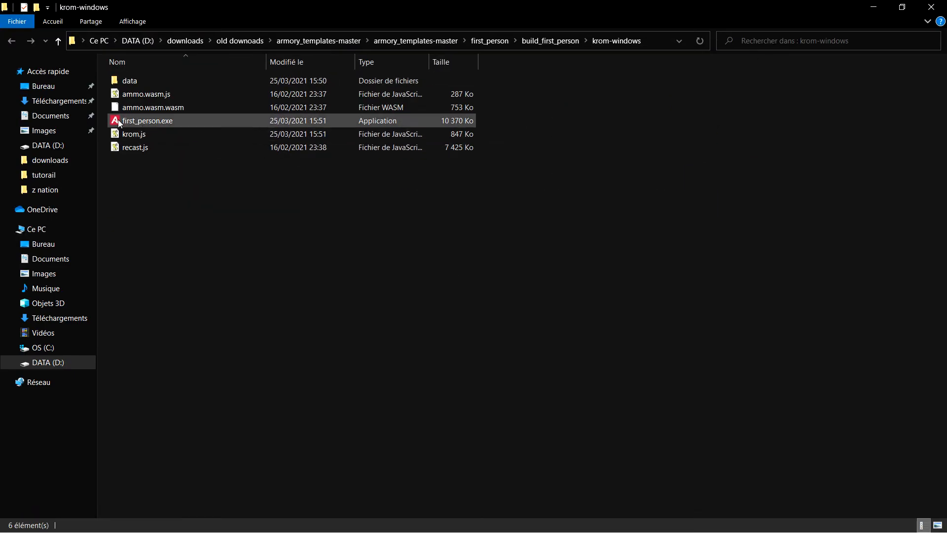
Browse the build's data folder, then launch first_person.exe from krom-windows
left_click(148, 120)
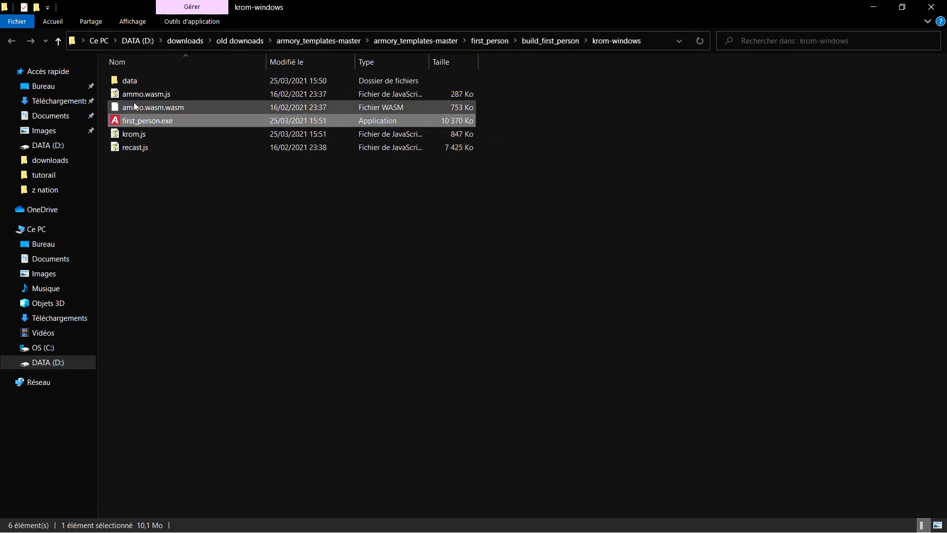
double_click(129, 80)
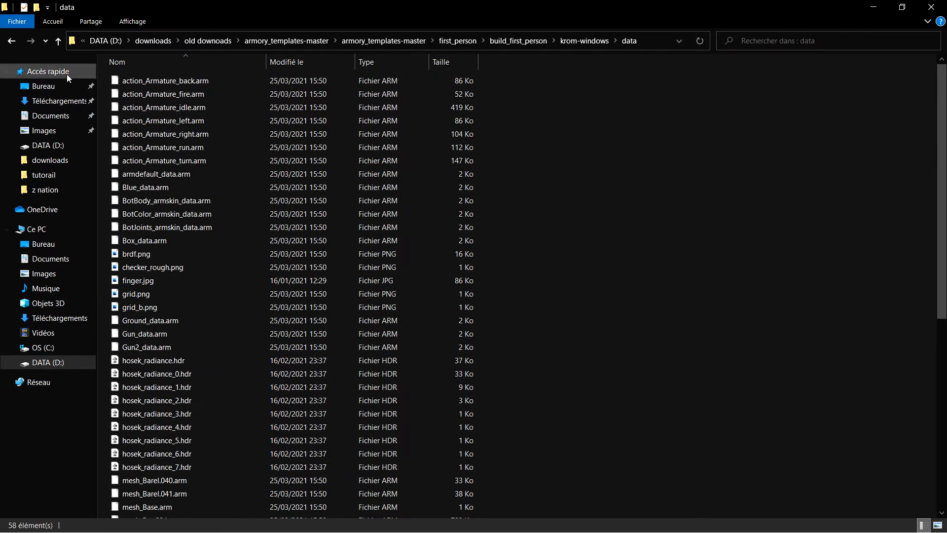
left_click(58, 40)
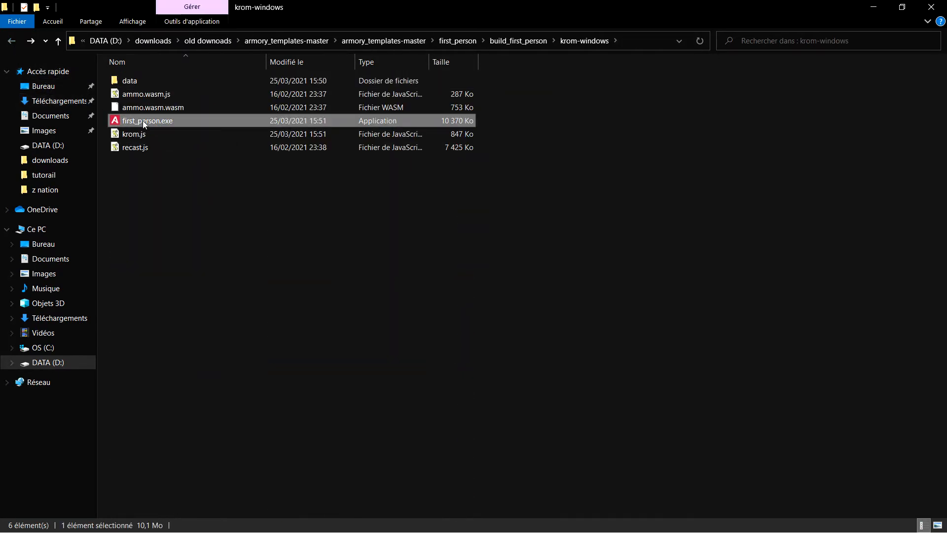
mouse_move(145, 123)
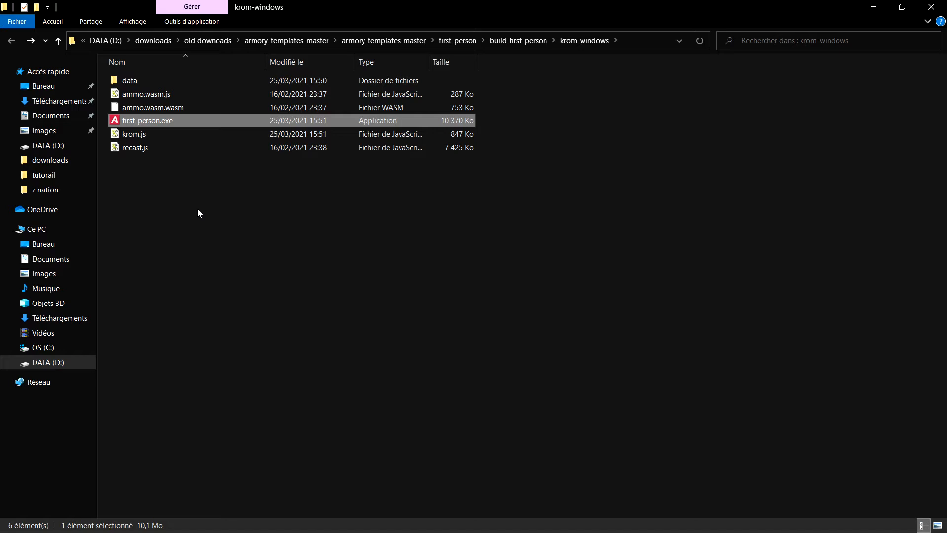
mouse_move(368, 162)
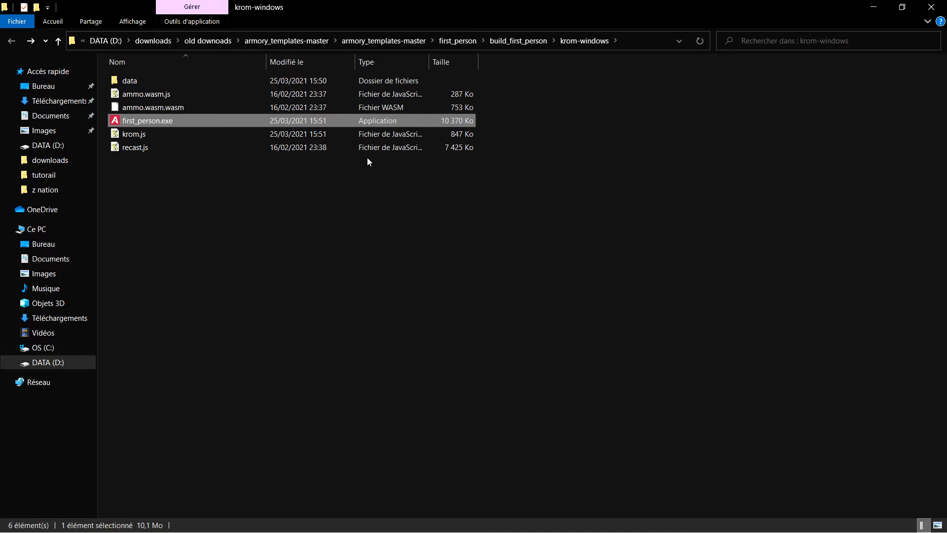
double_click(145, 120)
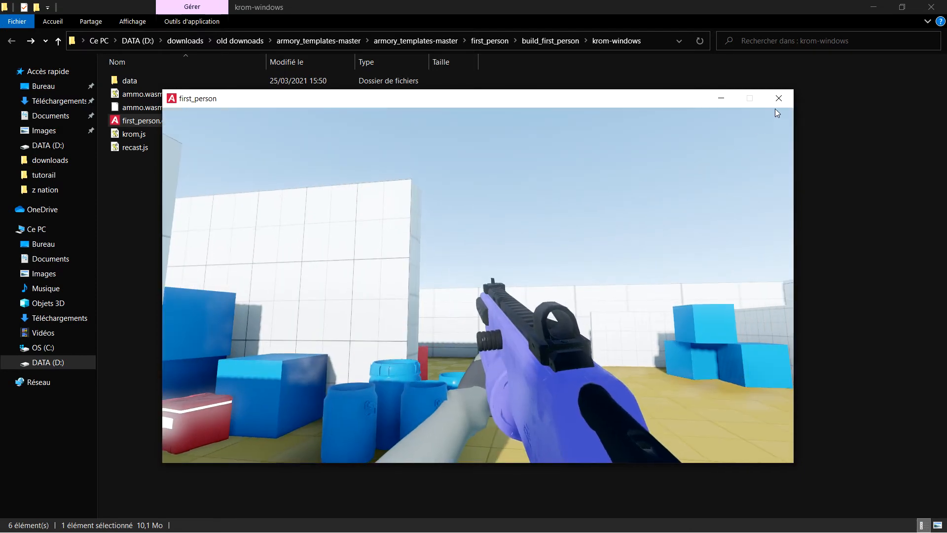
mouse_move(778, 98)
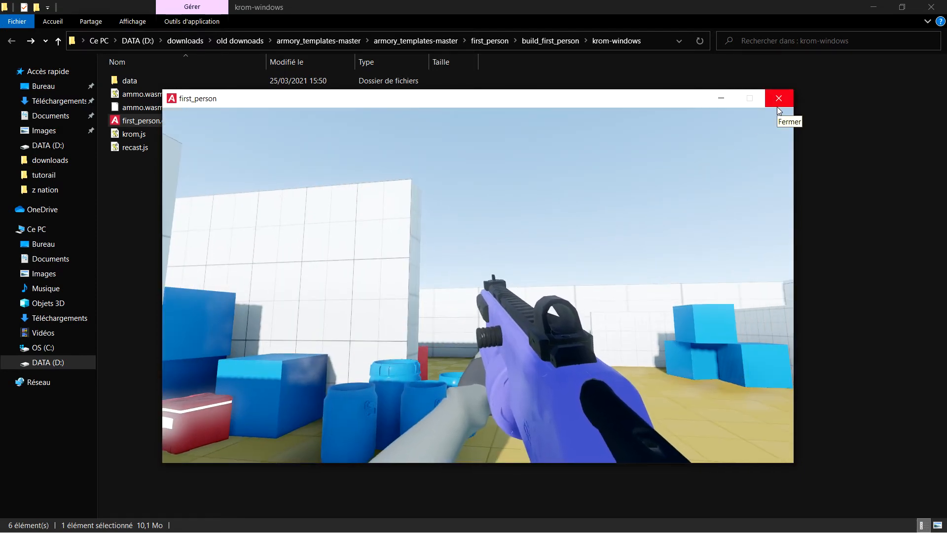
Close the game, revisit the data folder, and return to Blender
left_click(778, 97)
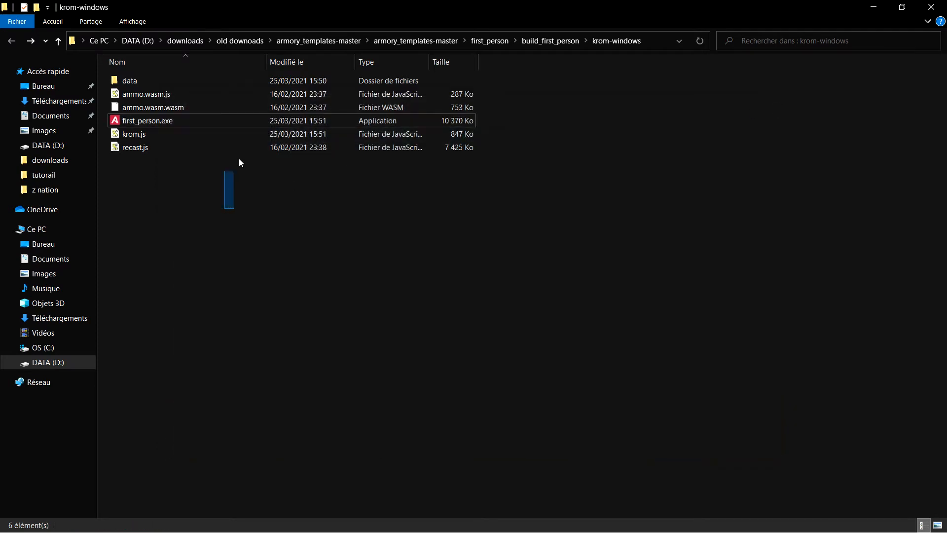
double_click(148, 120)
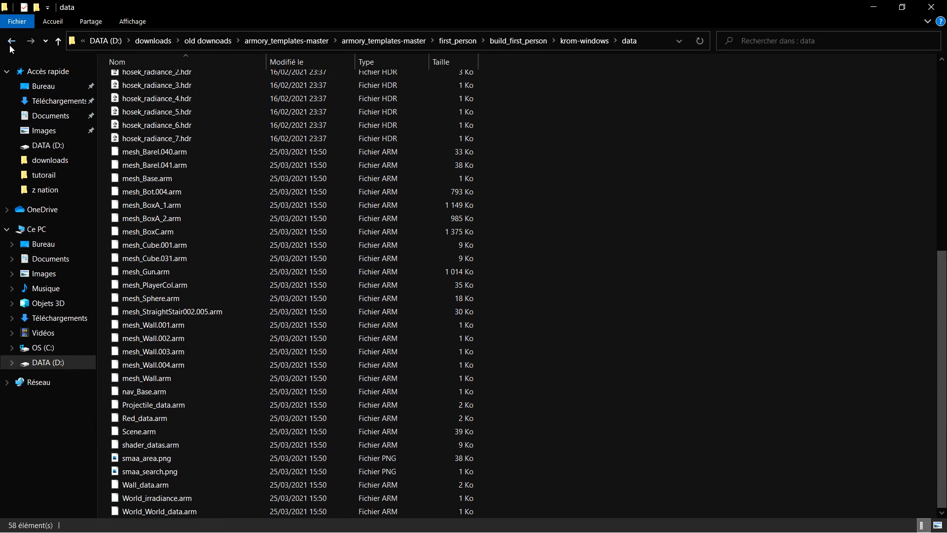
left_click(10, 40)
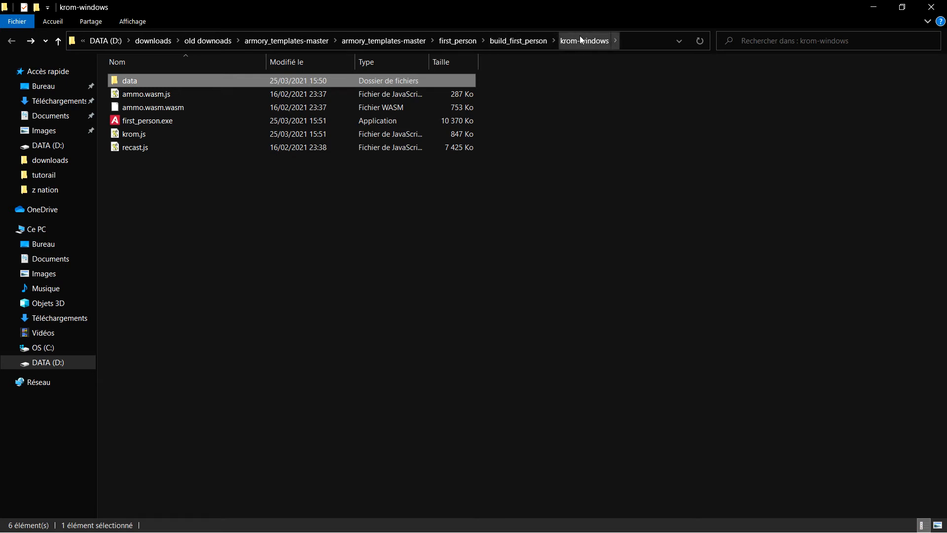
left_click(518, 41)
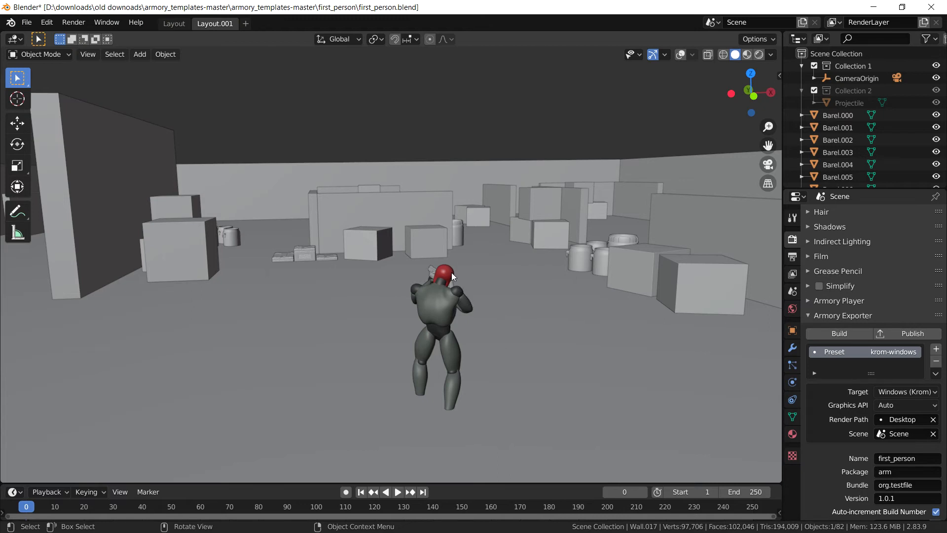
Select the Bot model, then switch to the itch.io jam page in Chrome
left_click(435, 302)
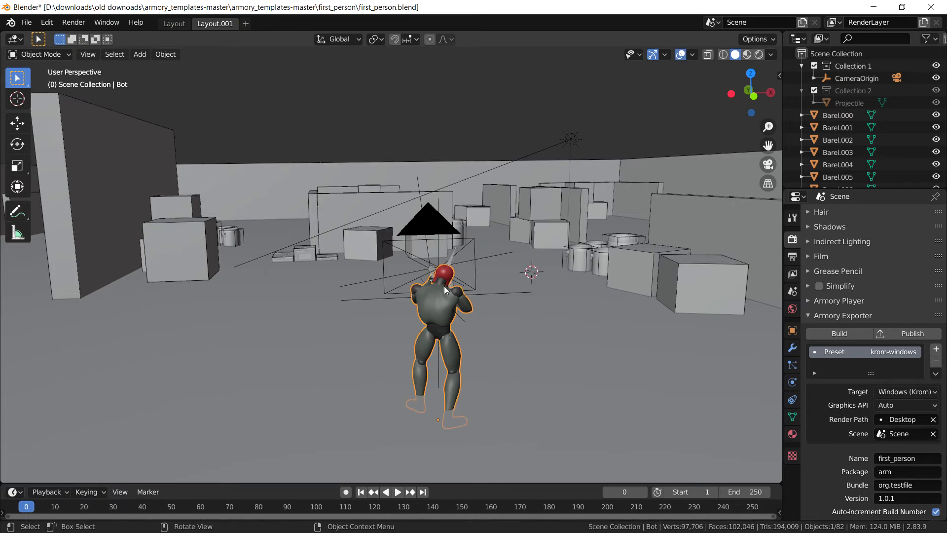
left_click(38, 54)
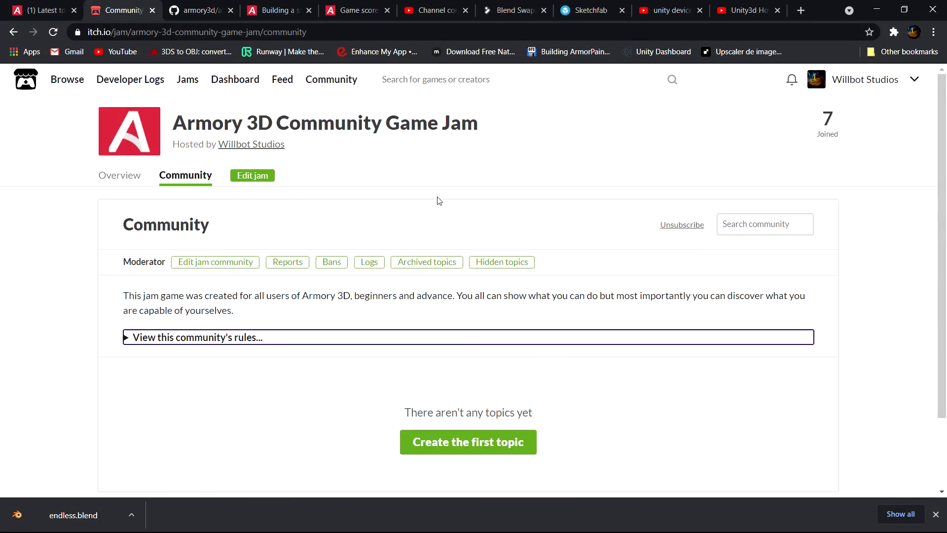
Scroll through the jam Overview's dates, theme, rules and resources
left_click(252, 175)
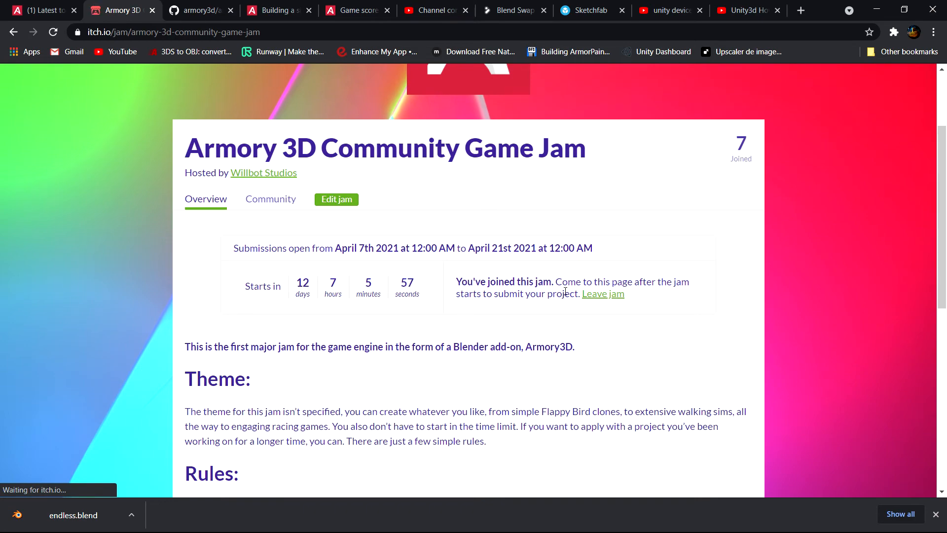
scroll("down", 3)
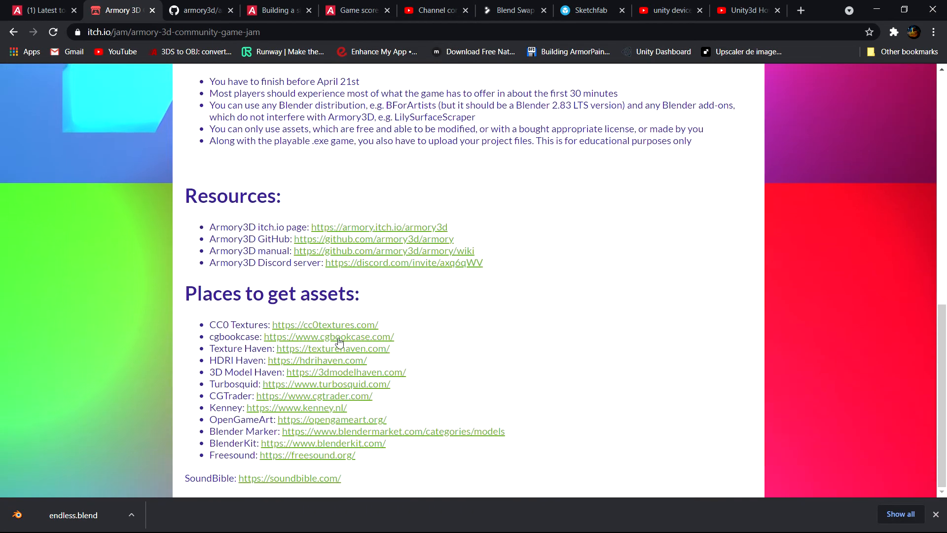
scroll("up", 3)
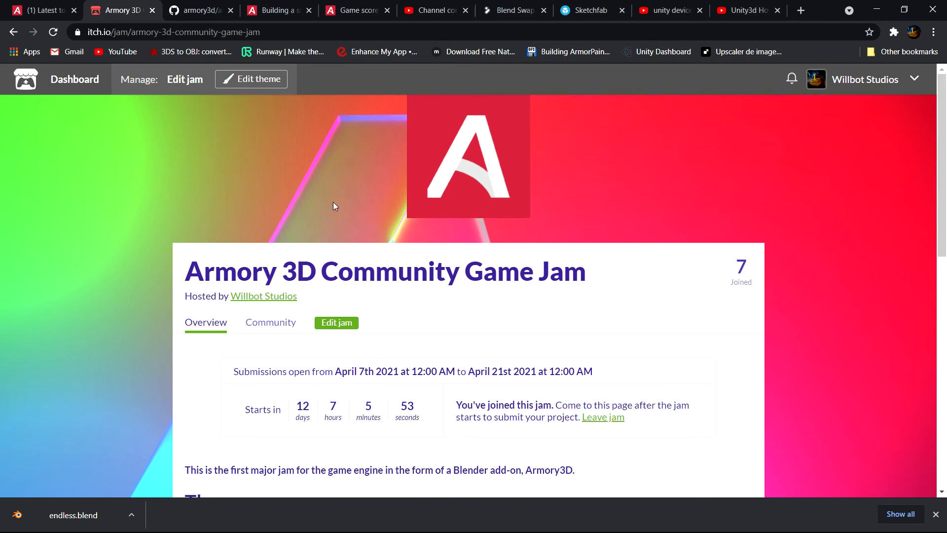
scroll("down", 3)
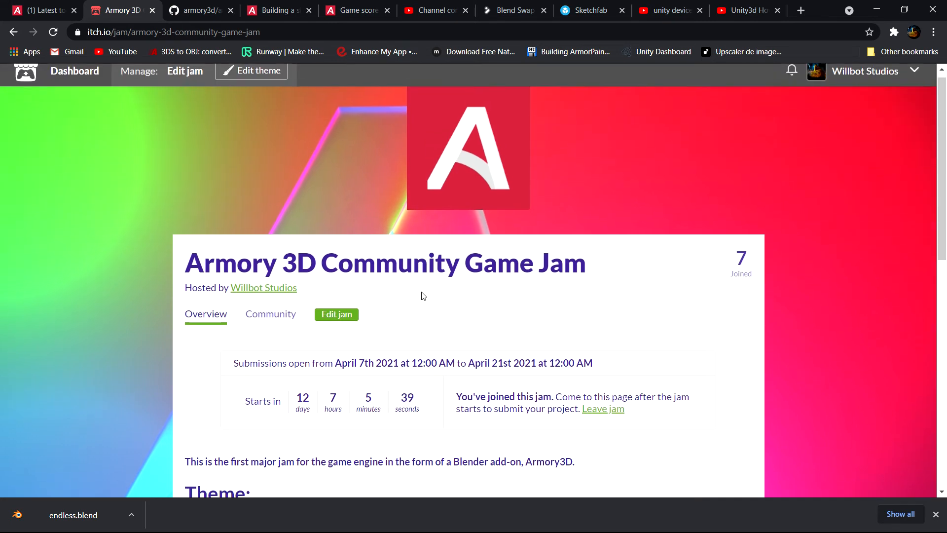
scroll("down", 3)
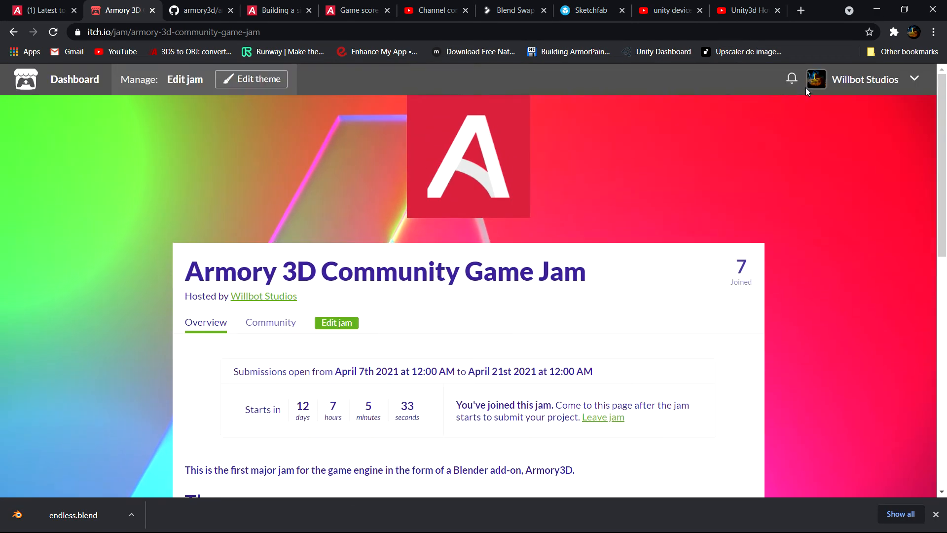
scroll("down", 3)
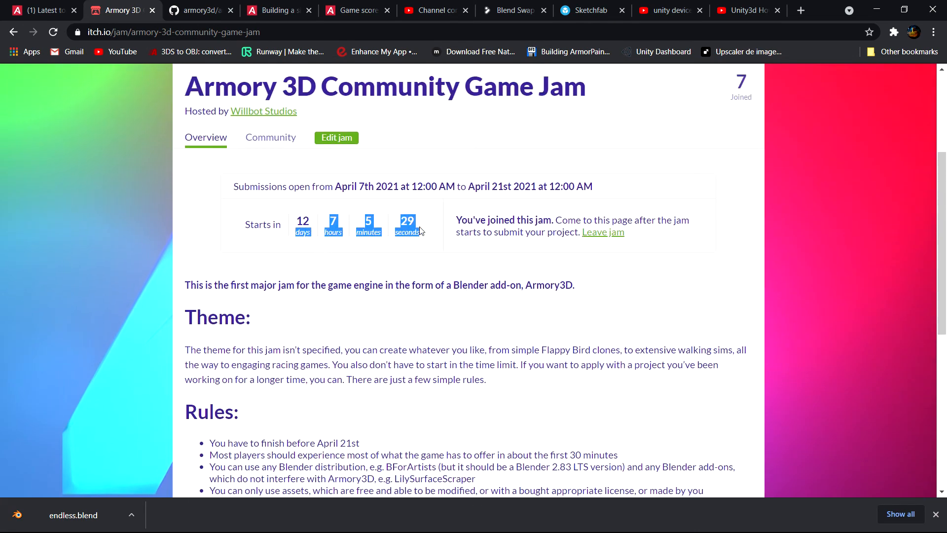
mouse_move(426, 267)
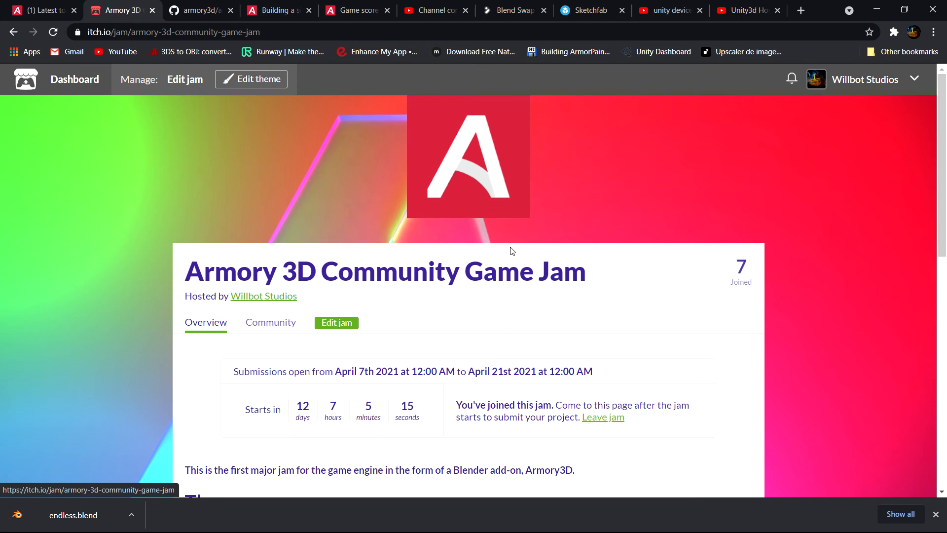
mouse_move(579, 322)
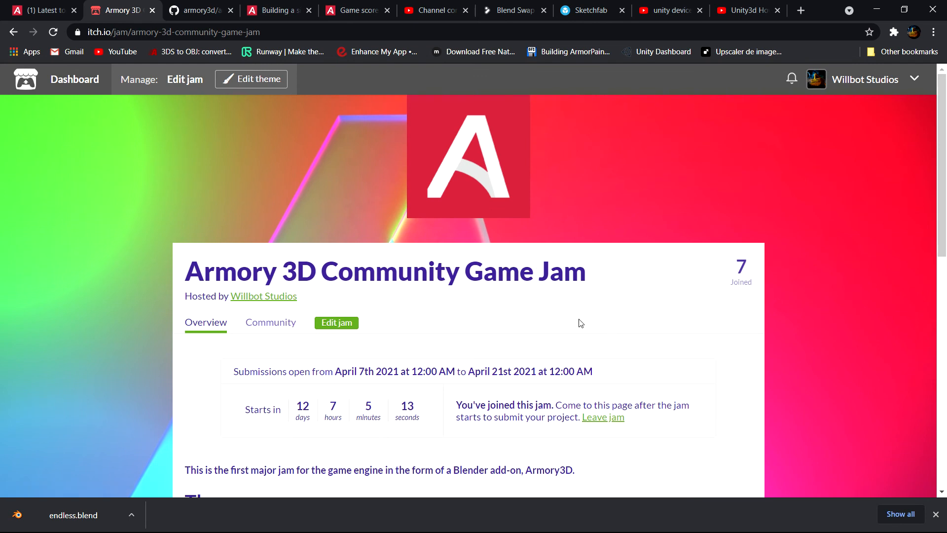
mouse_move(594, 364)
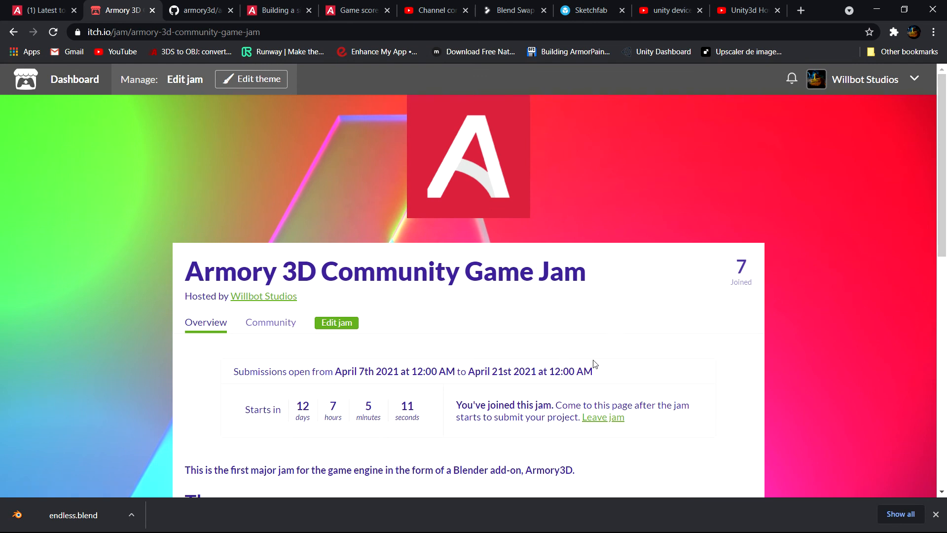
mouse_move(524, 318)
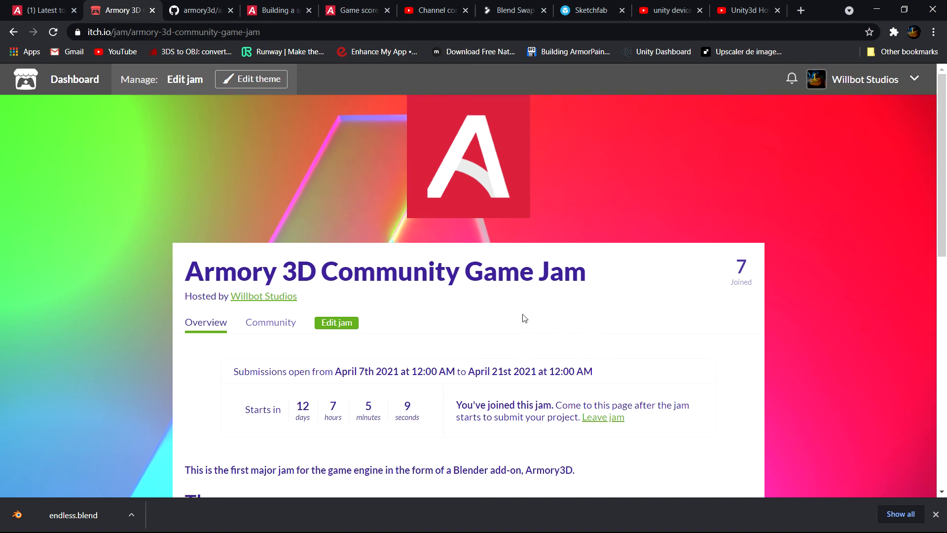
mouse_move(592, 302)
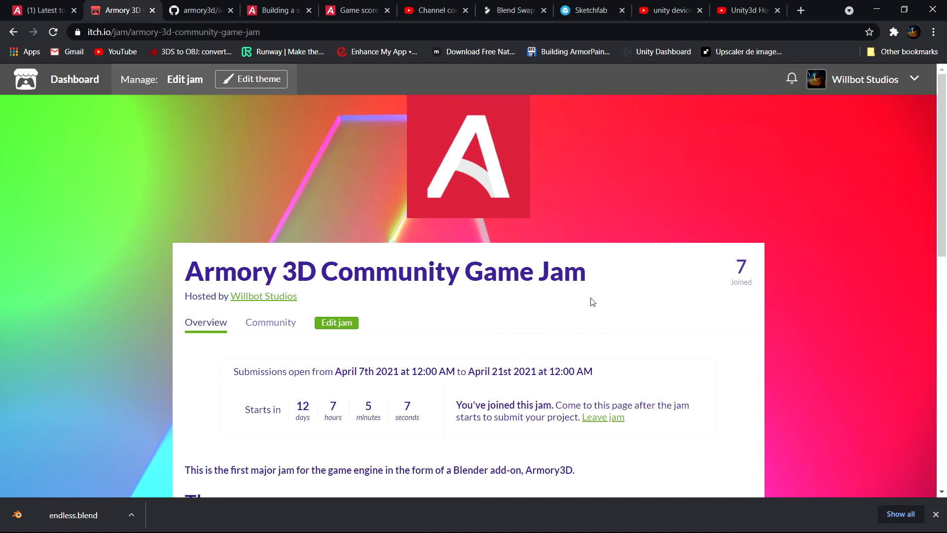
mouse_move(594, 292)
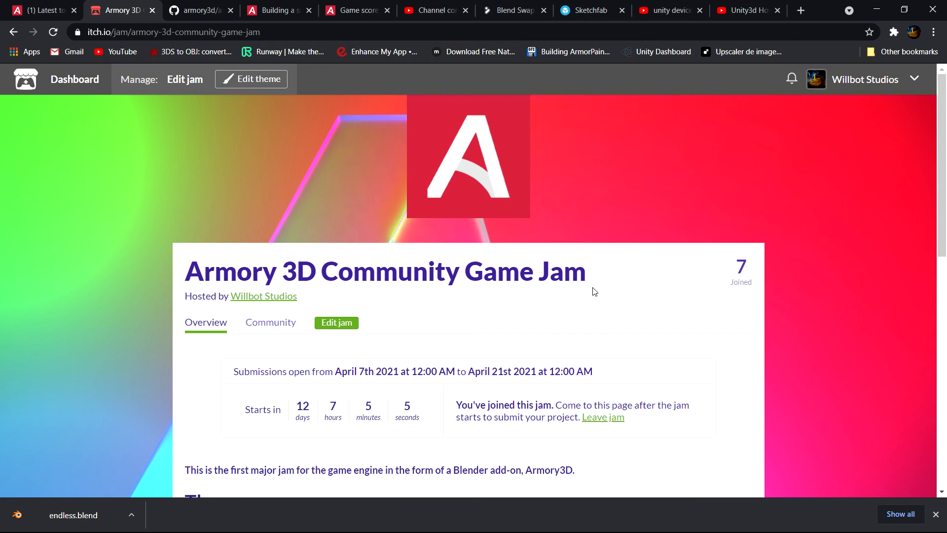
mouse_move(546, 262)
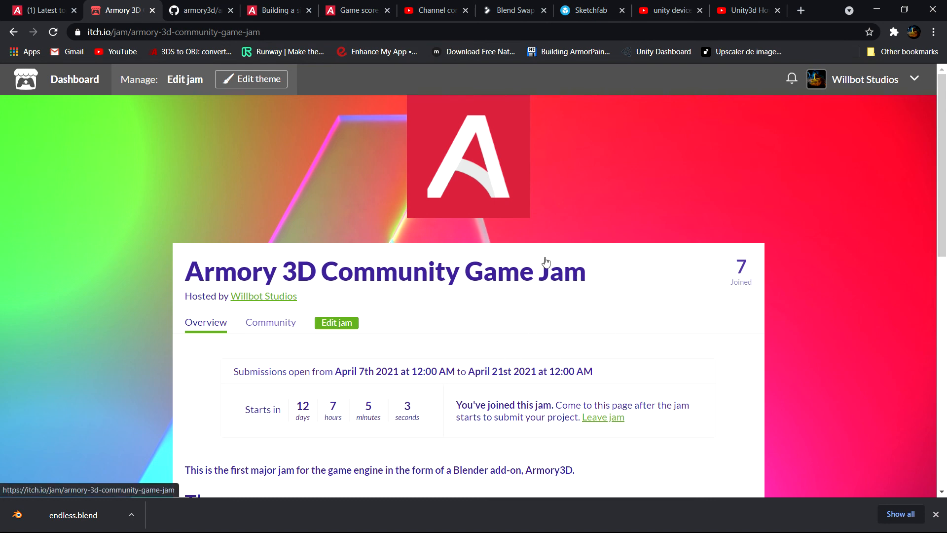